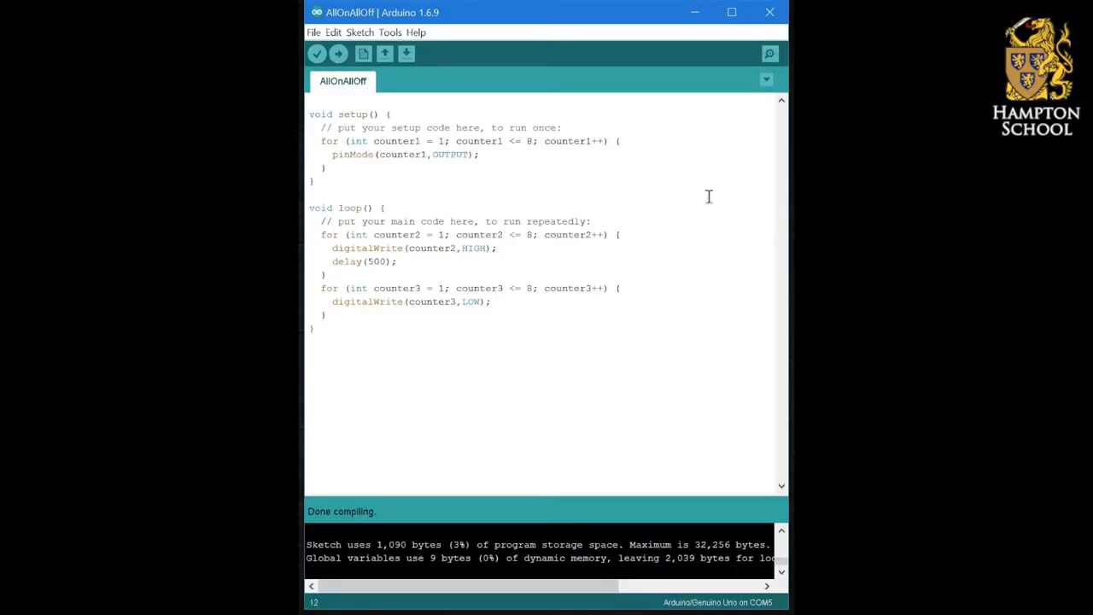
{"action": "mouse_move", "coordinate": [652, 191]}
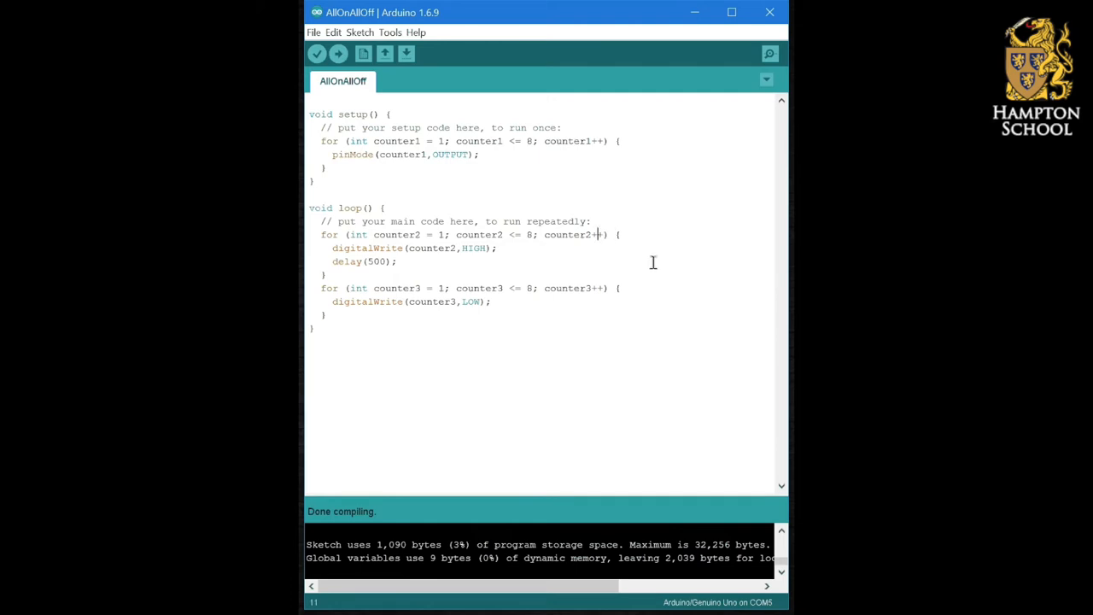
Make the second loop count counter2 down from 8 to 1 with counter2--
{"action": "type", "text": "--"}
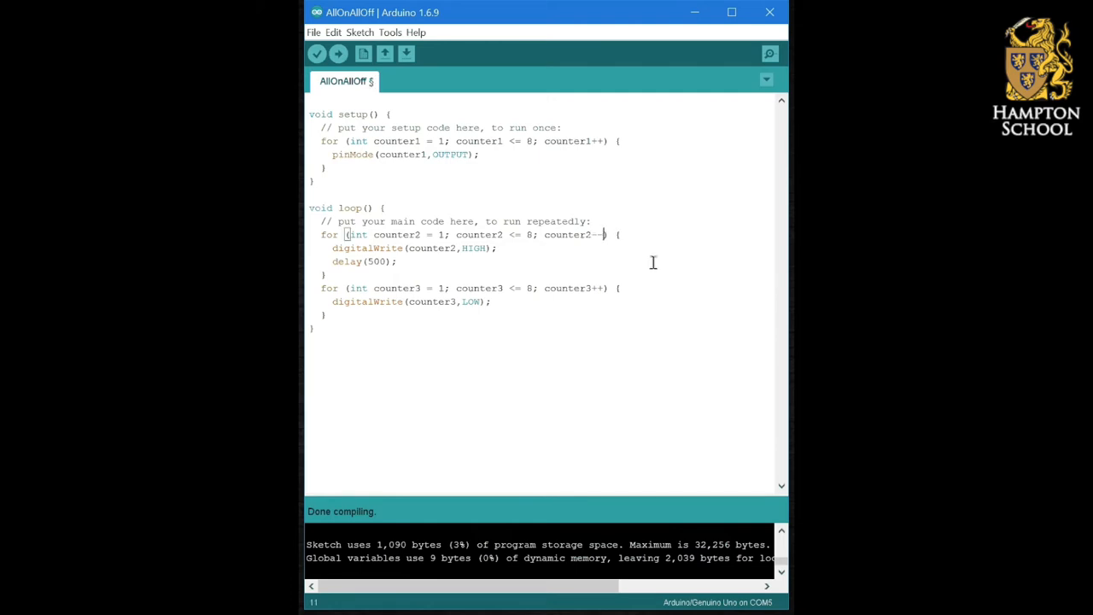
{"action": "mouse_move", "coordinate": [448, 237]}
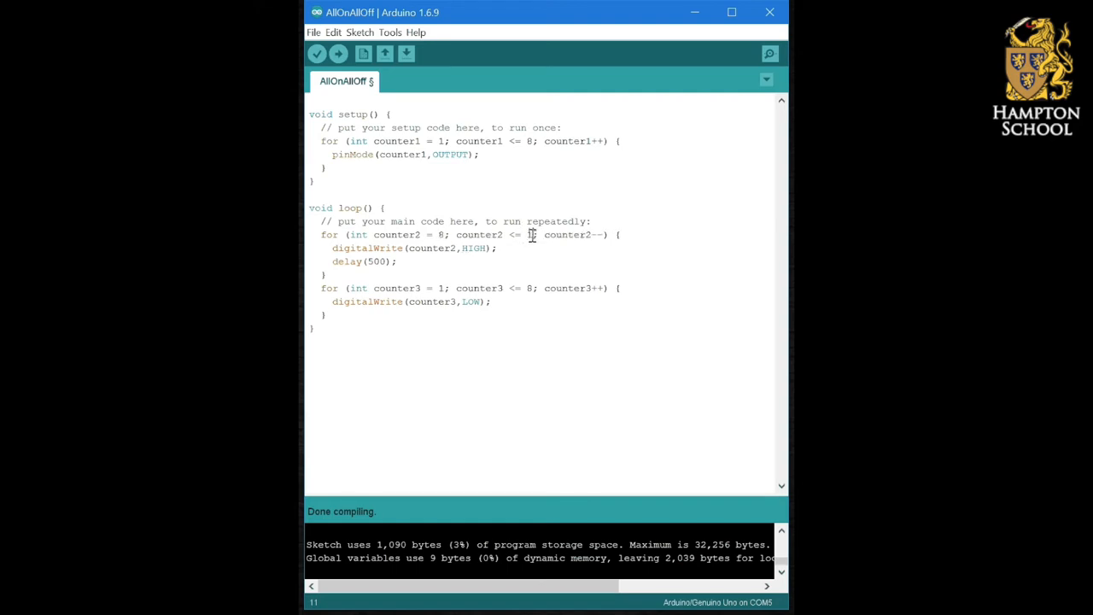
{"action": "mouse_move", "coordinate": [584, 365]}
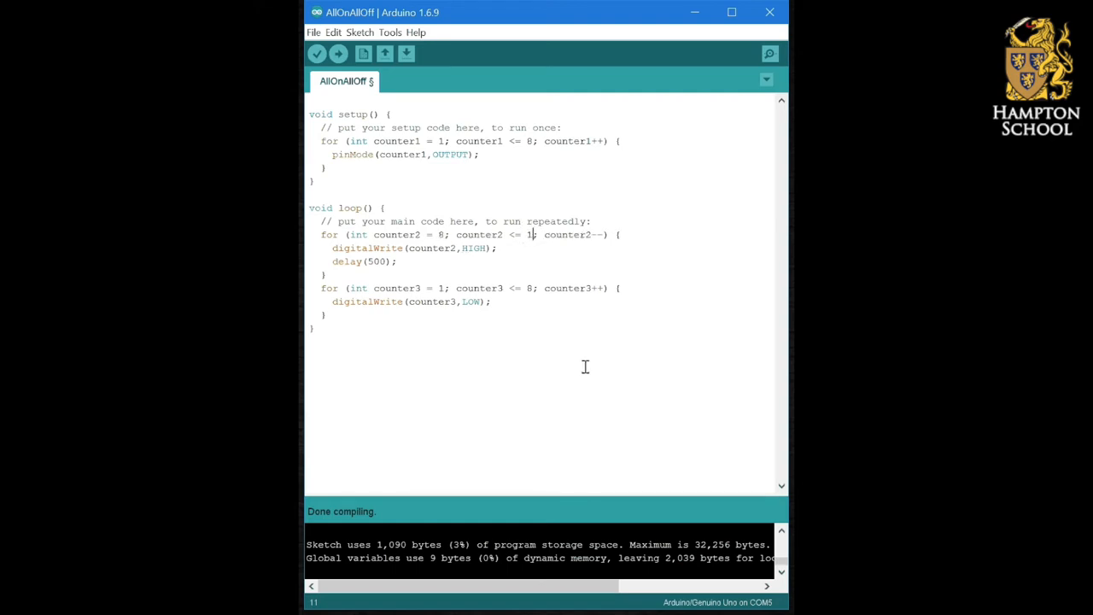
{"action": "double_click", "coordinate": [441, 236]}
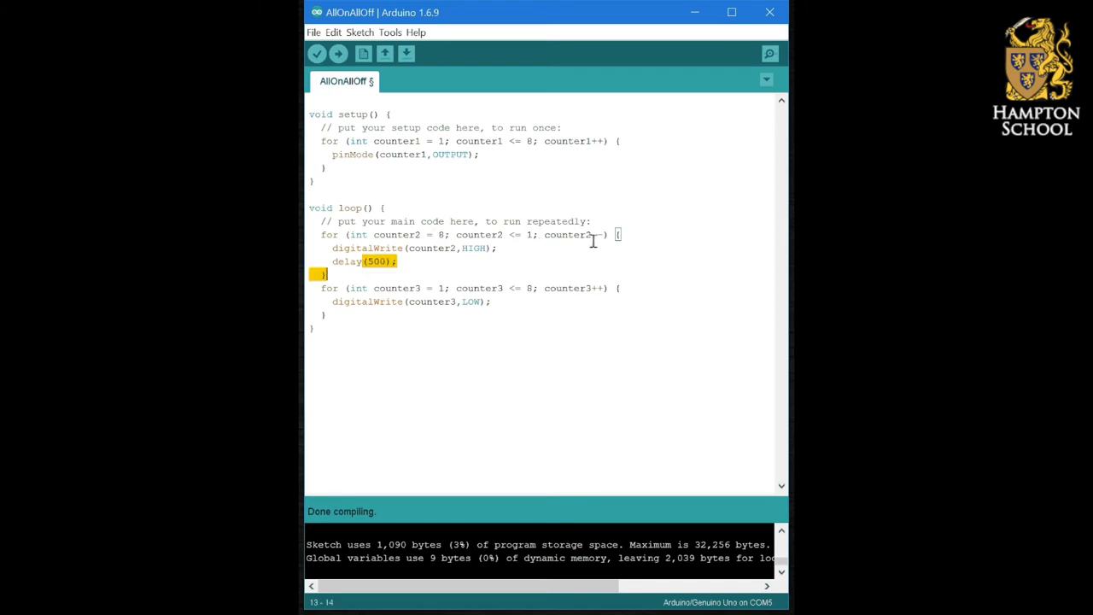
{"action": "left_click", "coordinate": [594, 234]}
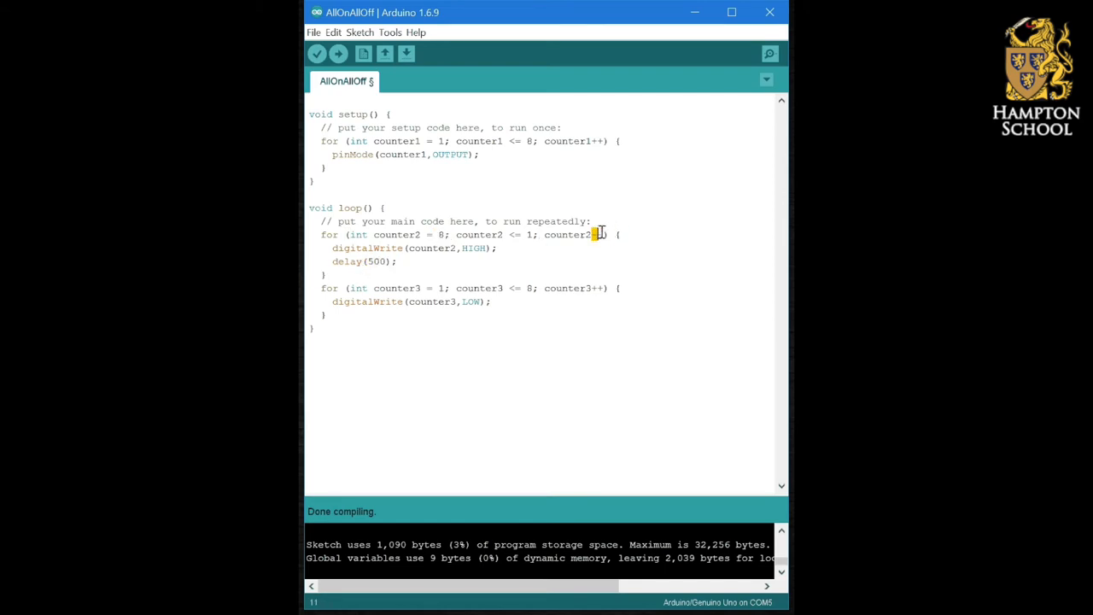